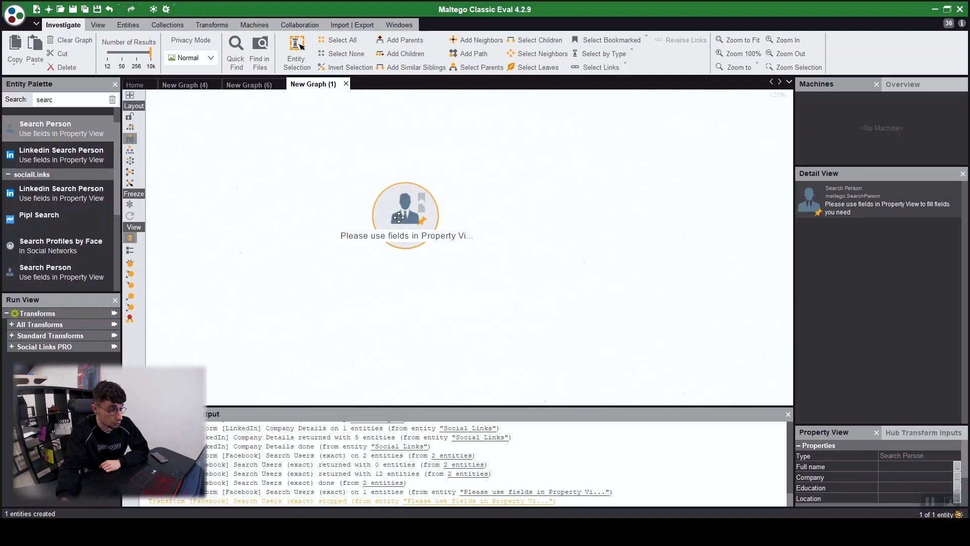
double_click(406, 214)
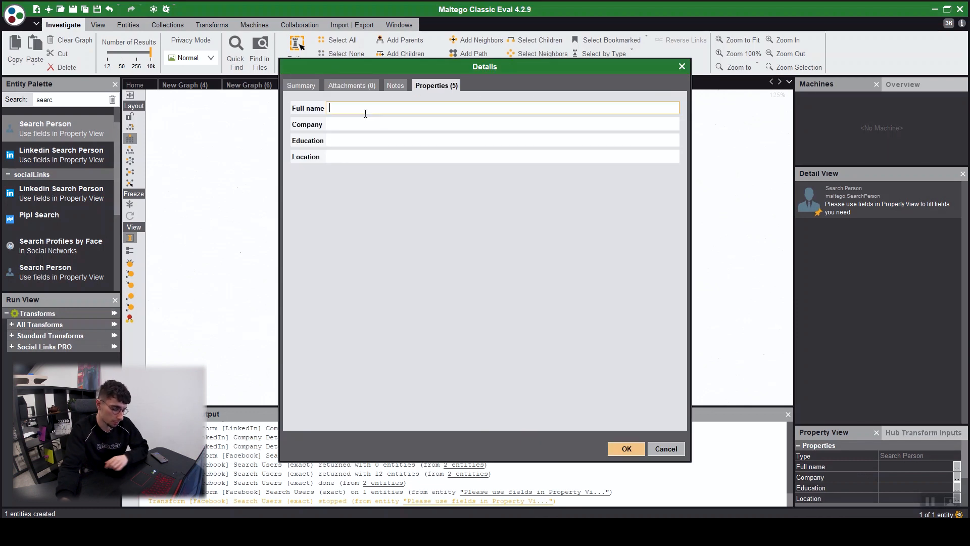
type("Tina")
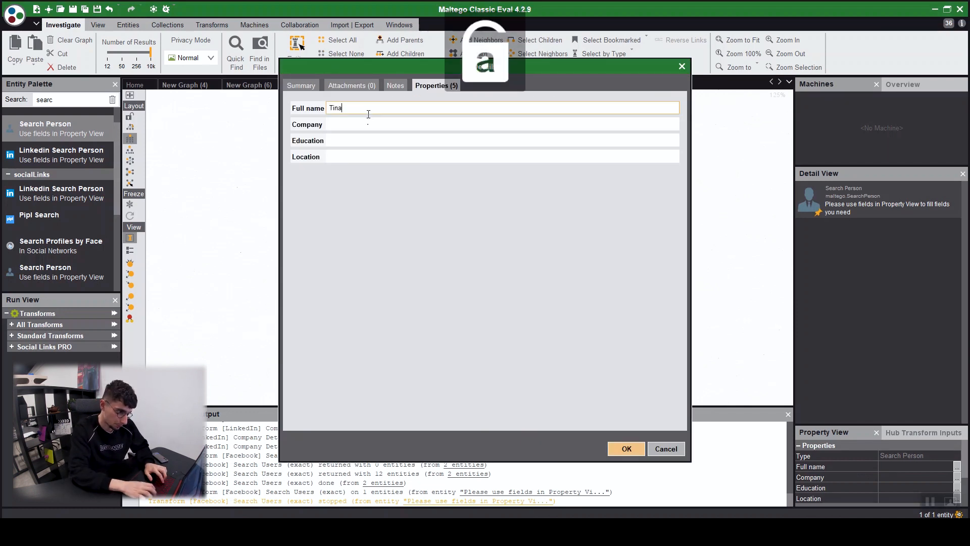
type("Tomson")
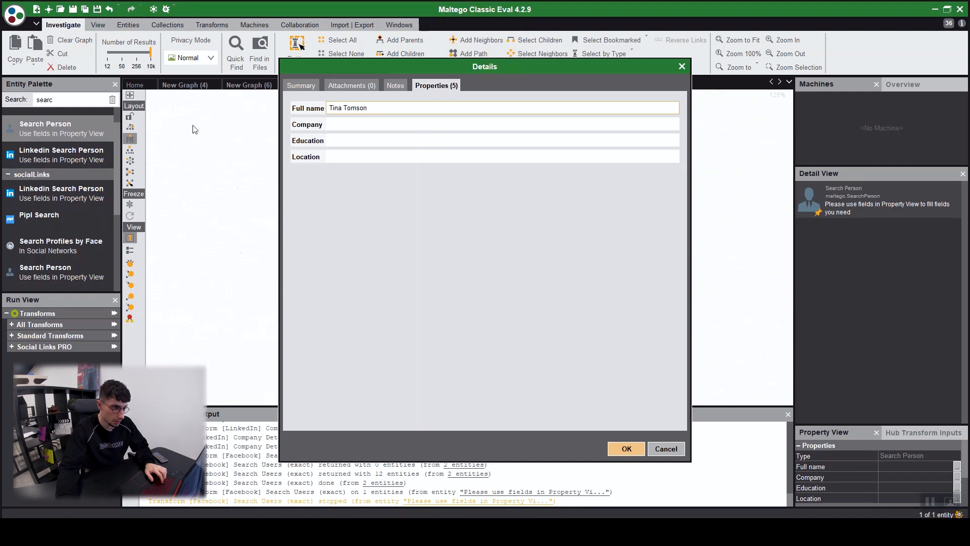
left_click(626, 449)
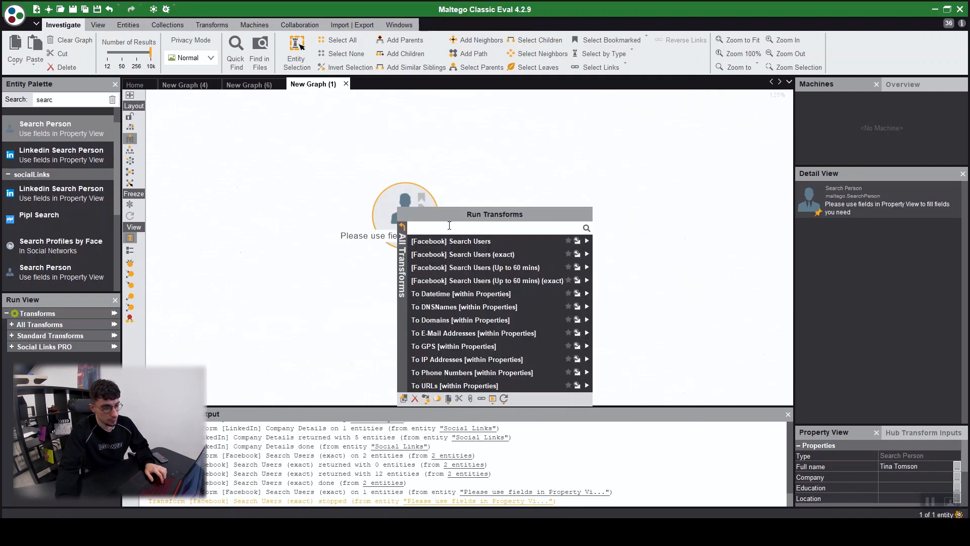
left_click(451, 240)
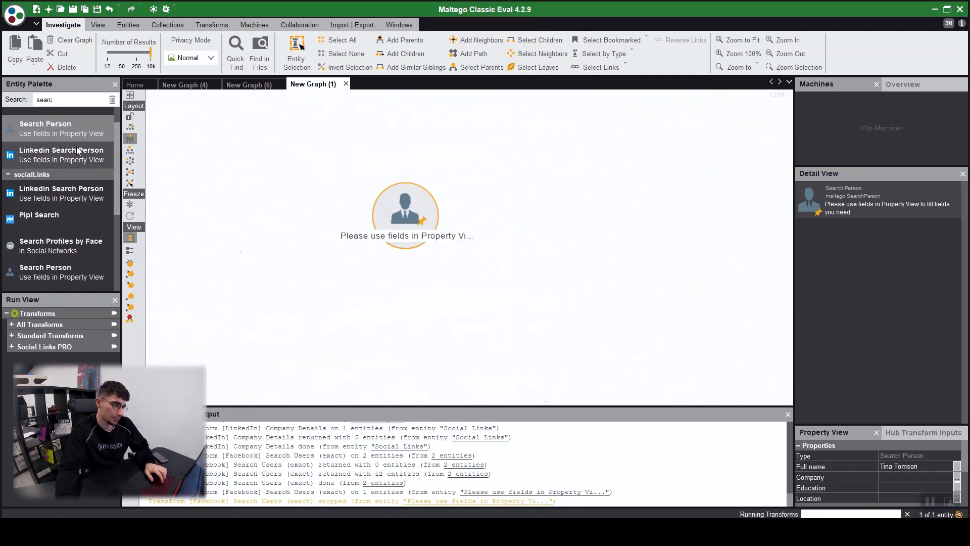
double_click(405, 213)
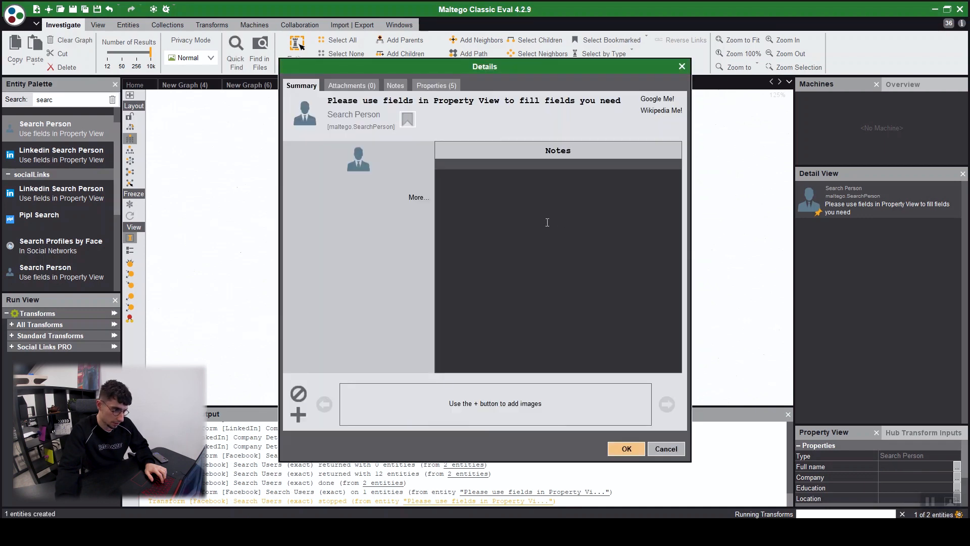
left_click(435, 85)
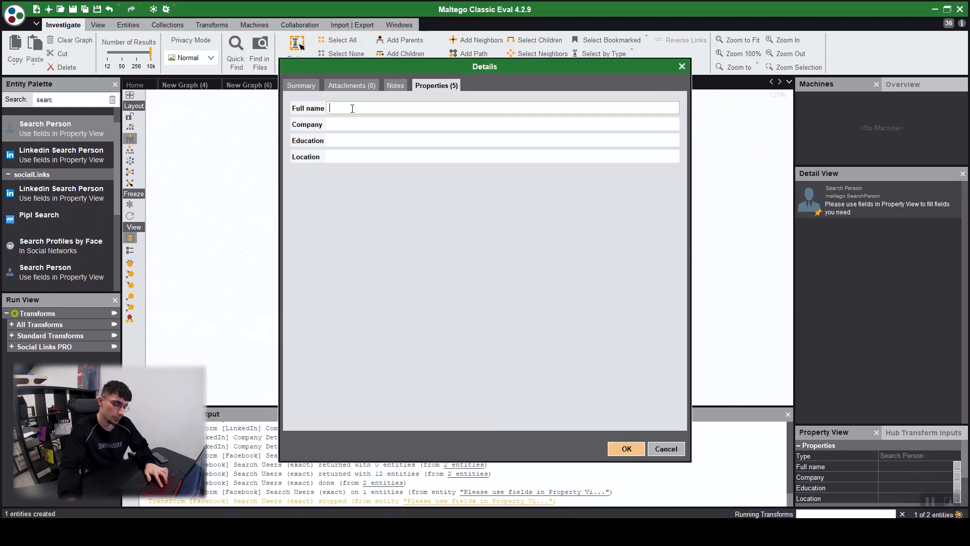
type("Tina Tomso")
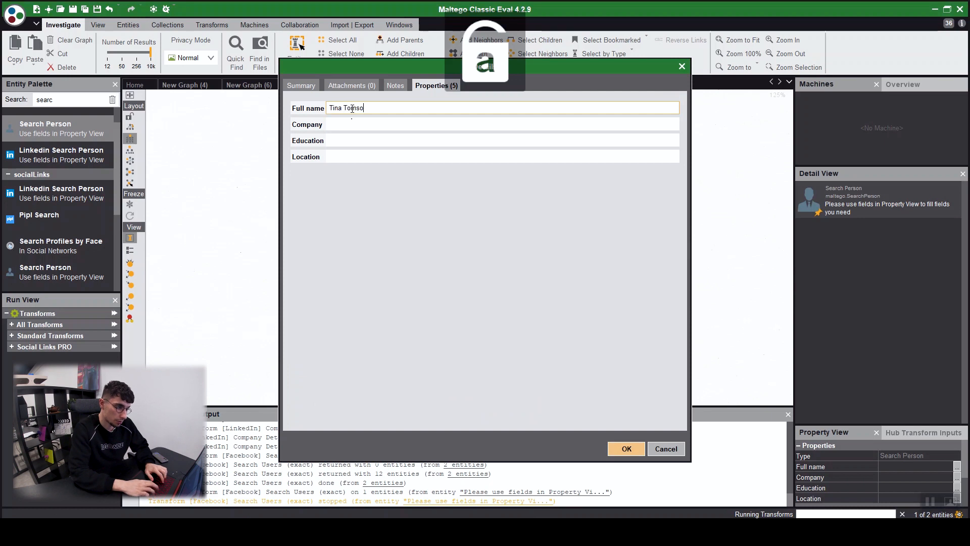
left_click(502, 156)
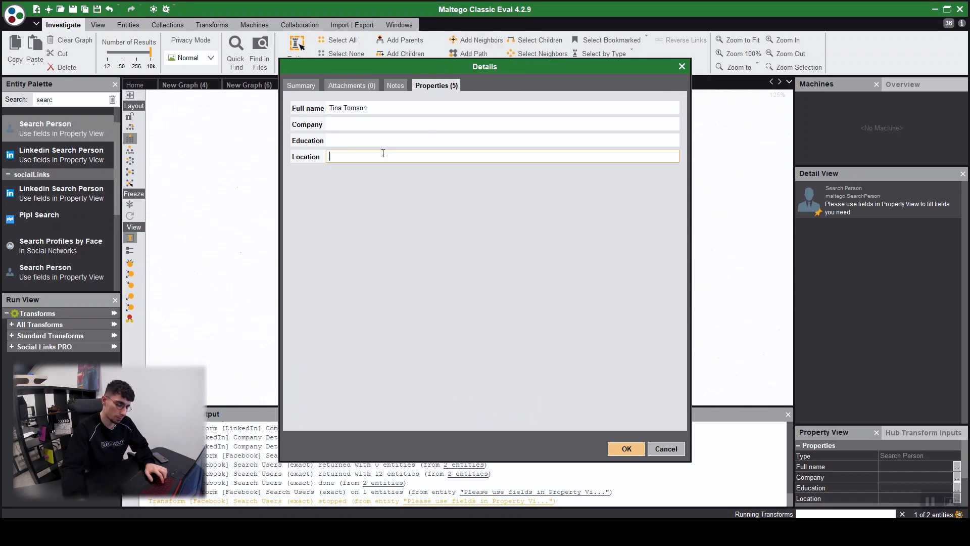
type("Berlin")
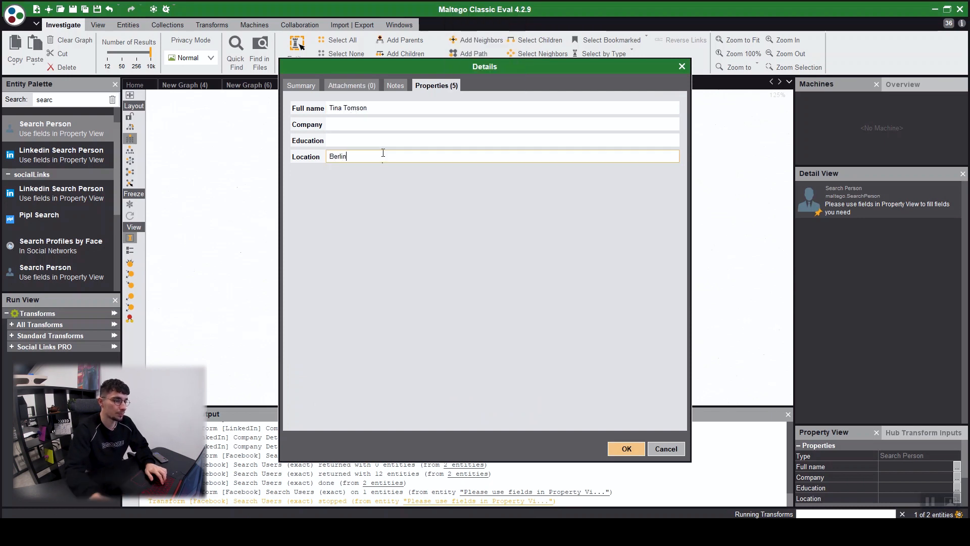
left_click(625, 449)
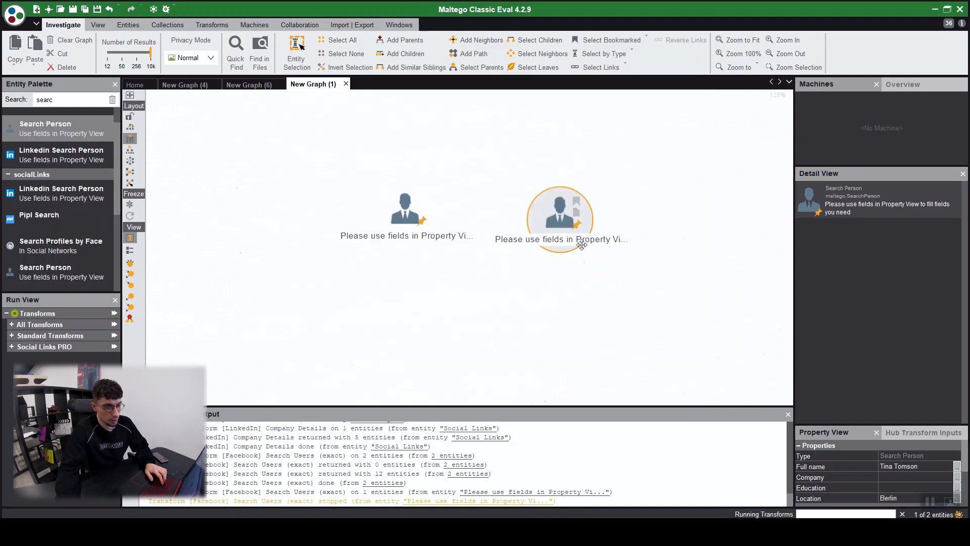
Run [Facebook] Search Users (exact) on the Berlin entity
right_click(559, 217)
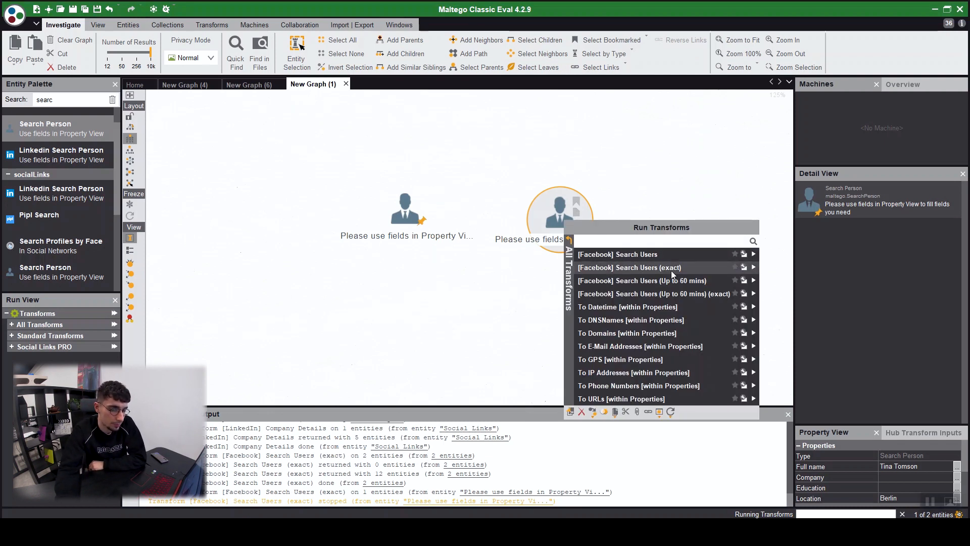
mouse_move(668, 275)
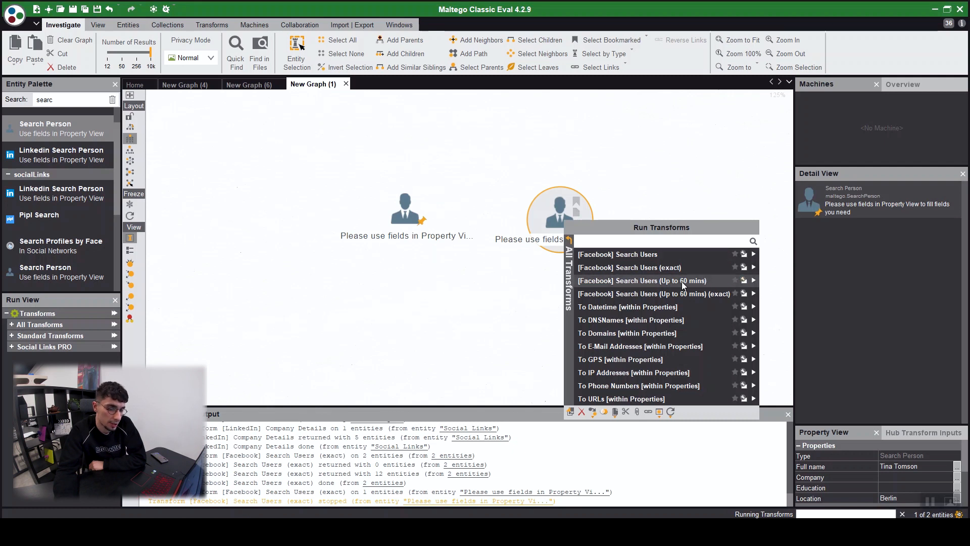
left_click(630, 267)
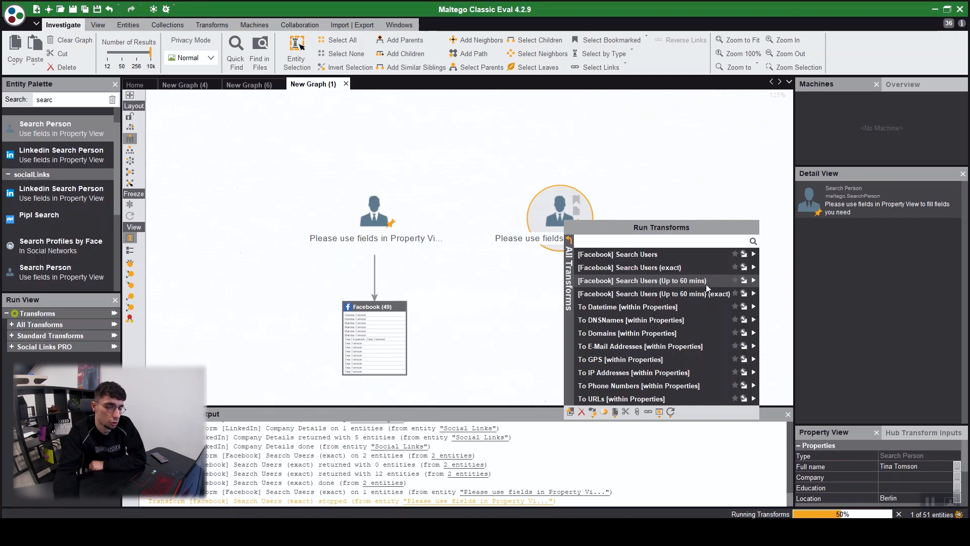
mouse_move(709, 286)
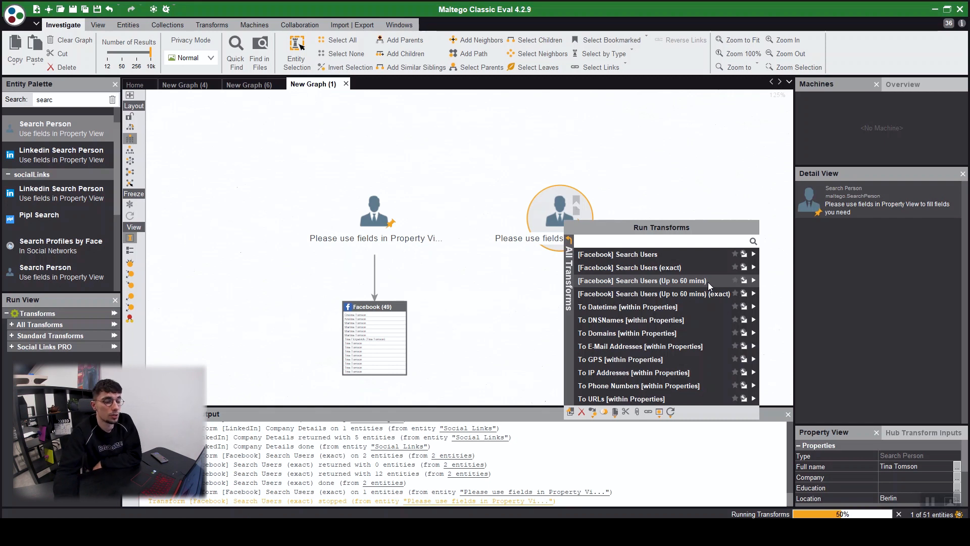
mouse_move(641, 267)
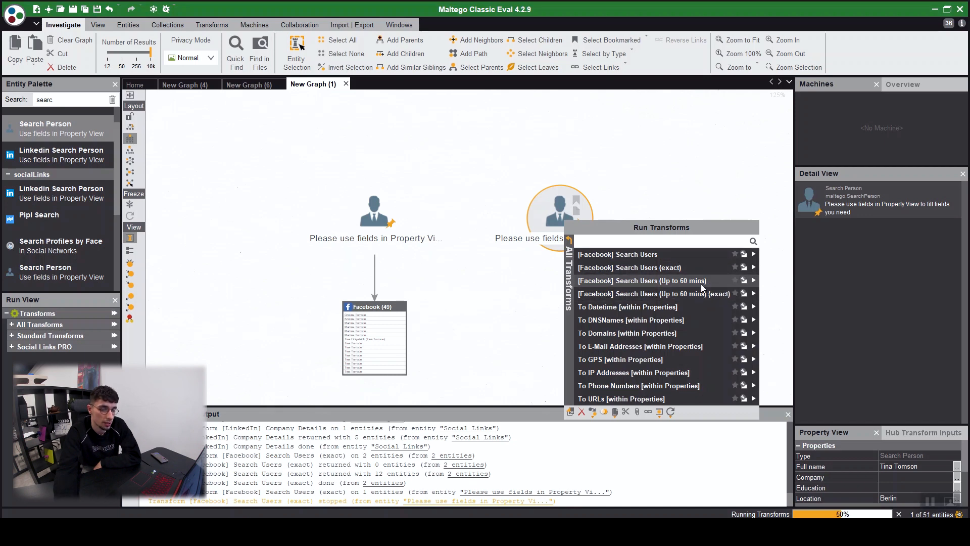
mouse_move(667, 197)
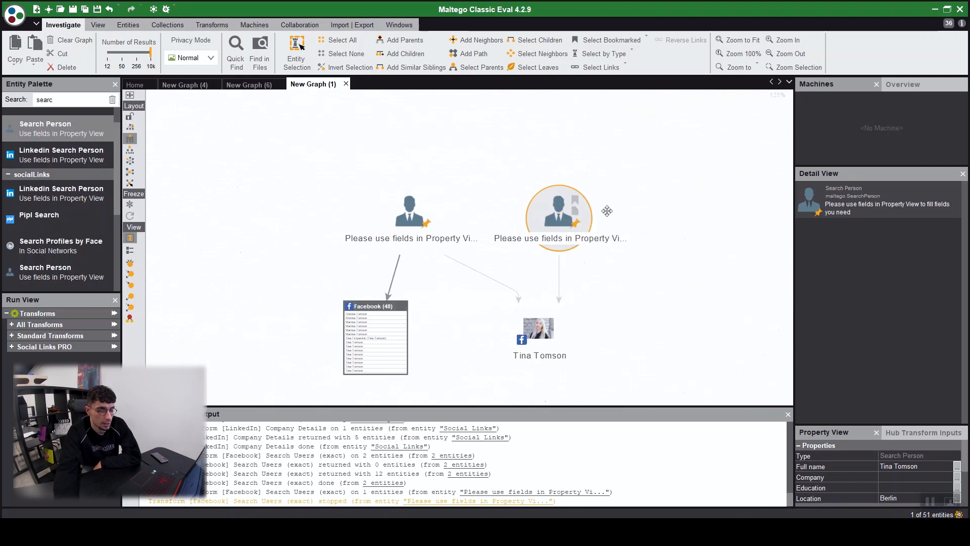
left_click(539, 335)
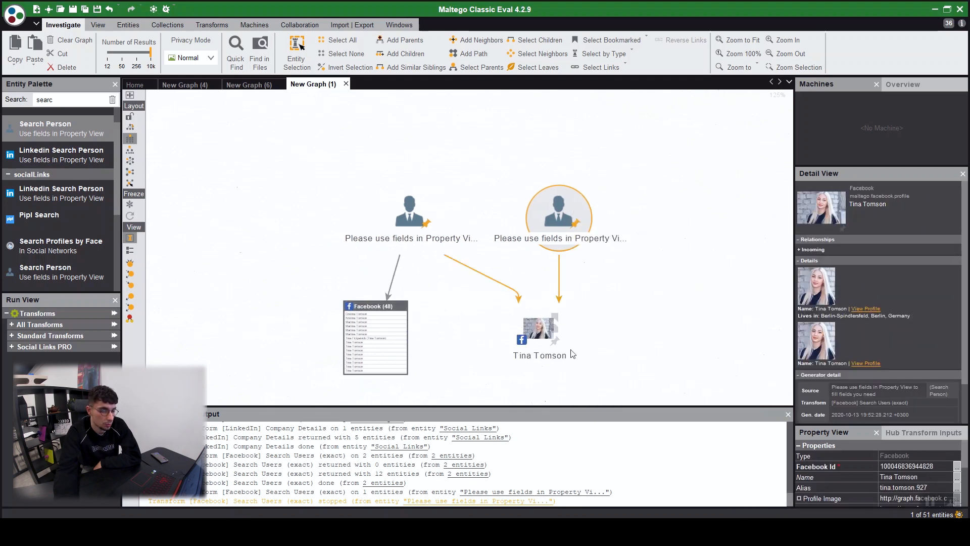
left_click(556, 168)
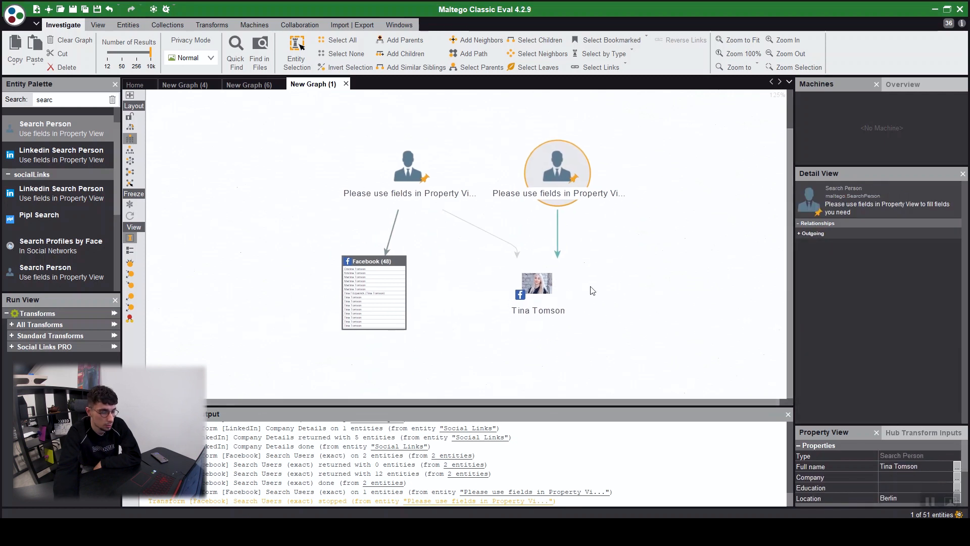
left_click(537, 287)
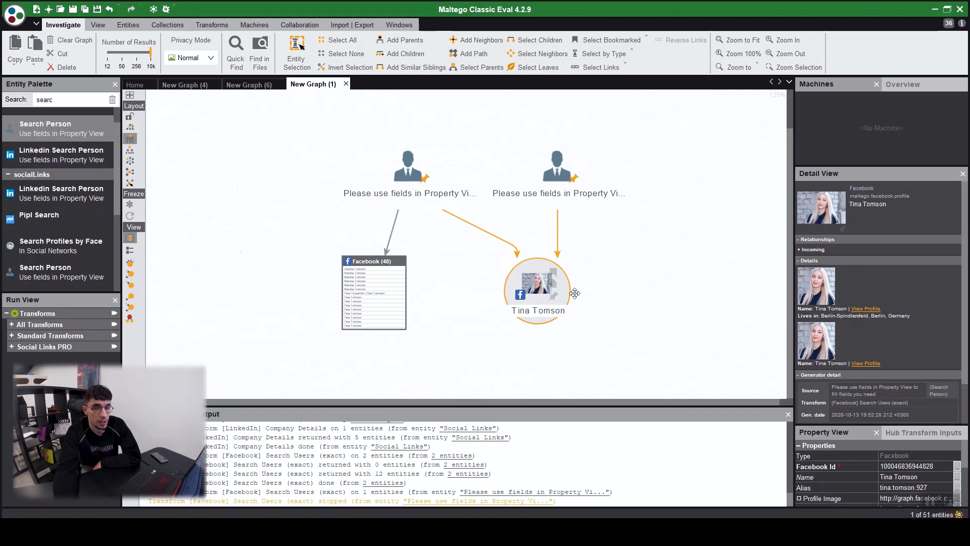
left_click(522, 263)
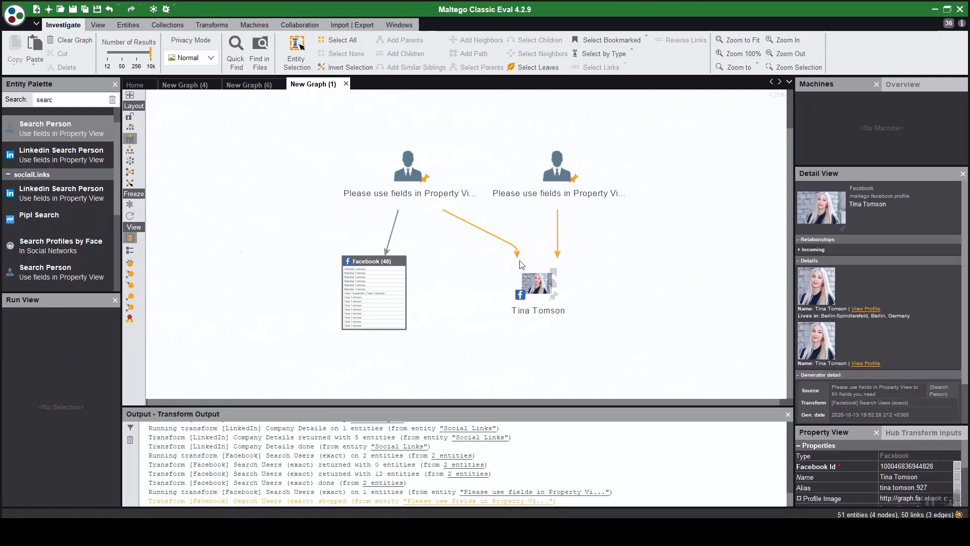
mouse_move(528, 273)
type("facebook")
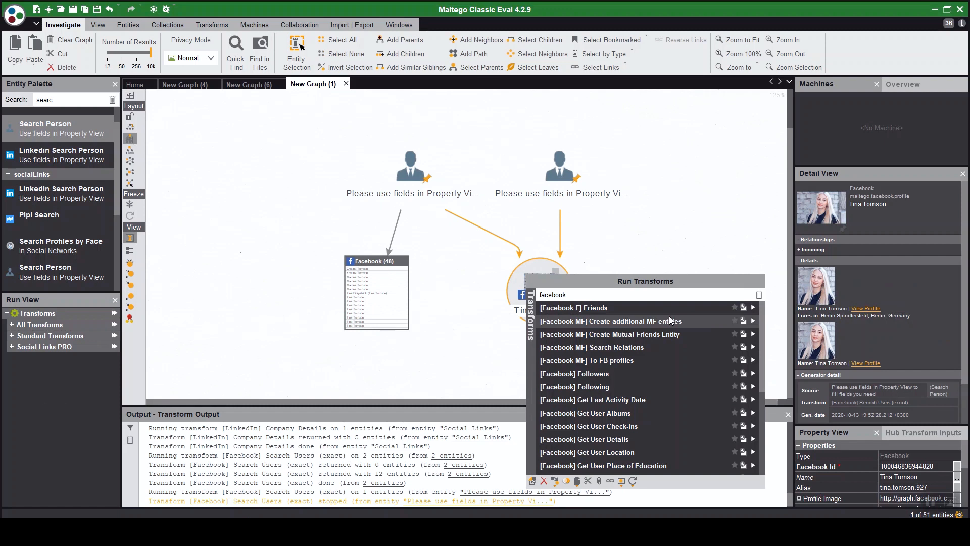
mouse_move(630, 347)
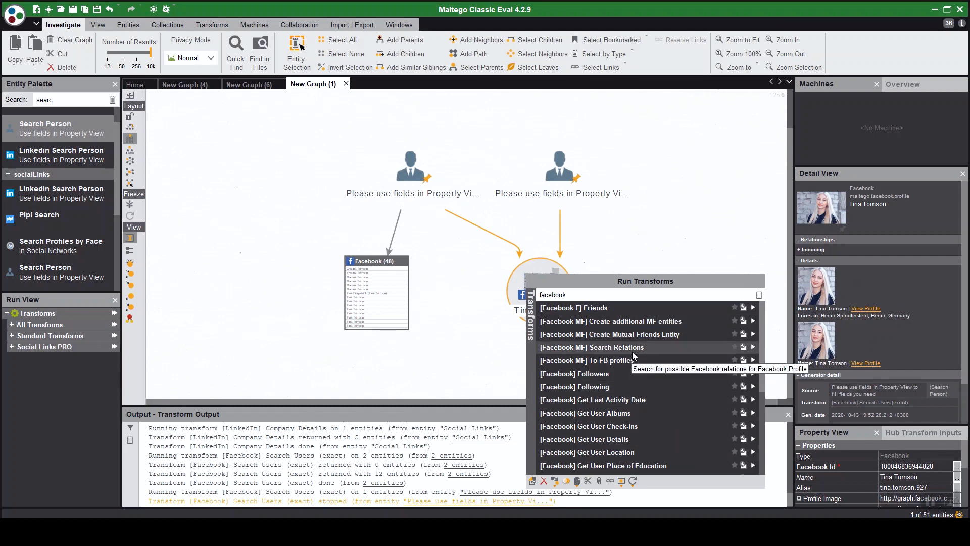
mouse_move(641, 357)
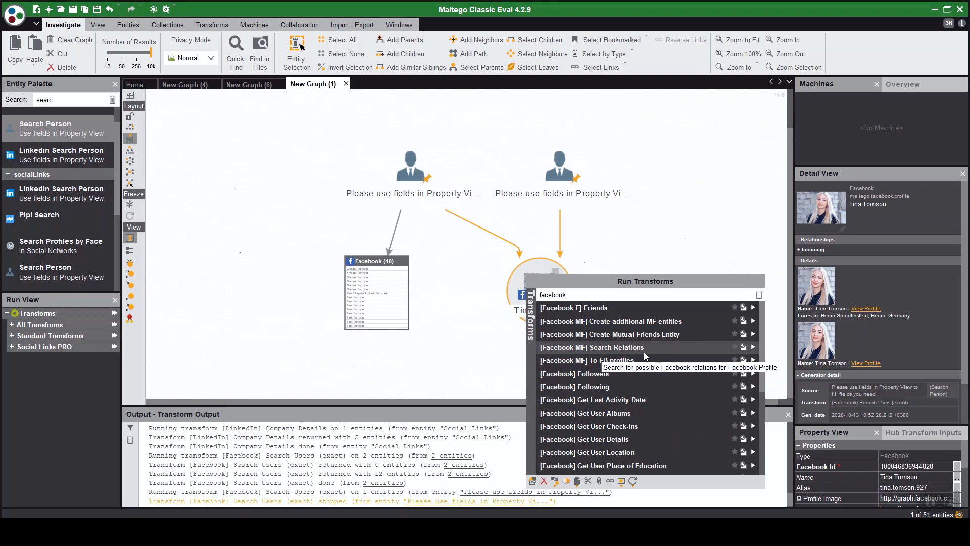
Scroll the graph to review the new workplace, college, photo and location nodes
scroll("down", 3)
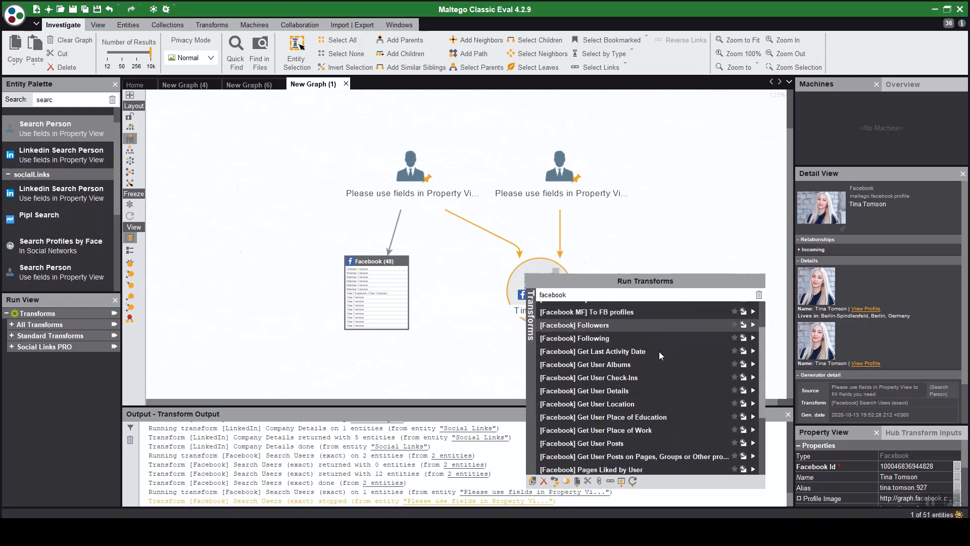
scroll("down", 3)
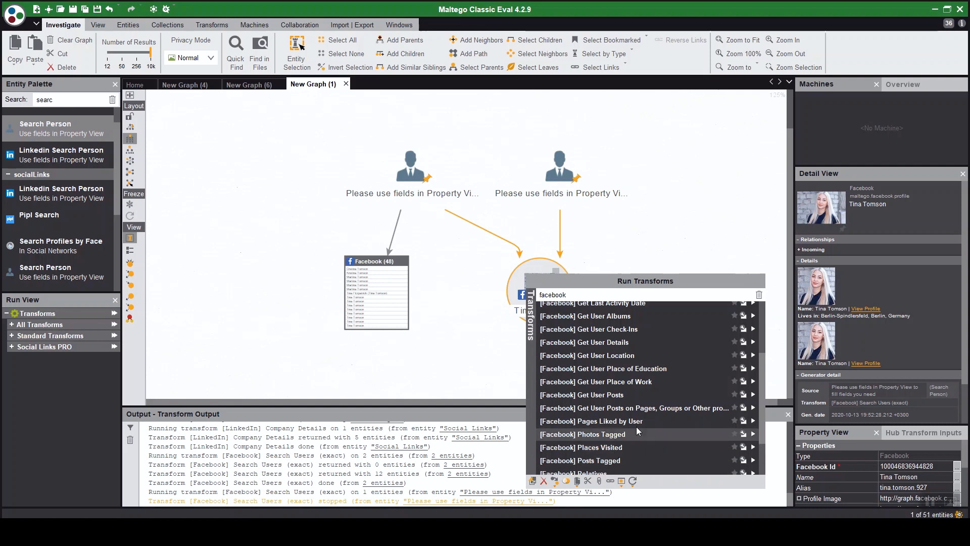
mouse_move(668, 422)
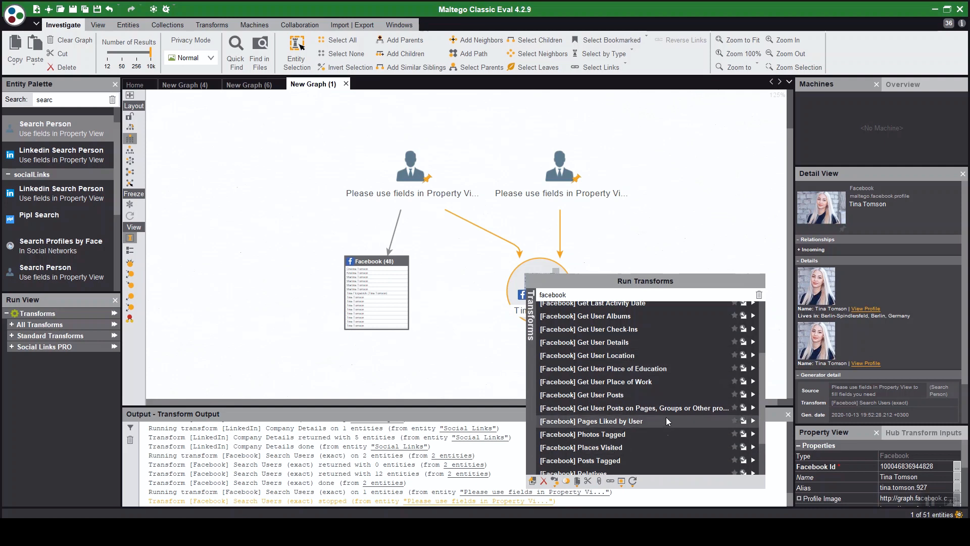
scroll("up", 3)
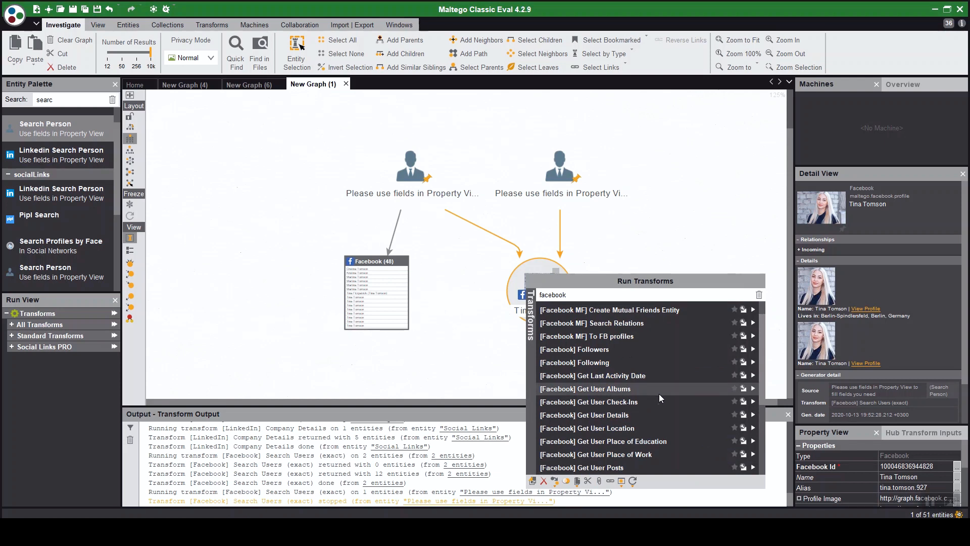
scroll("down", 3)
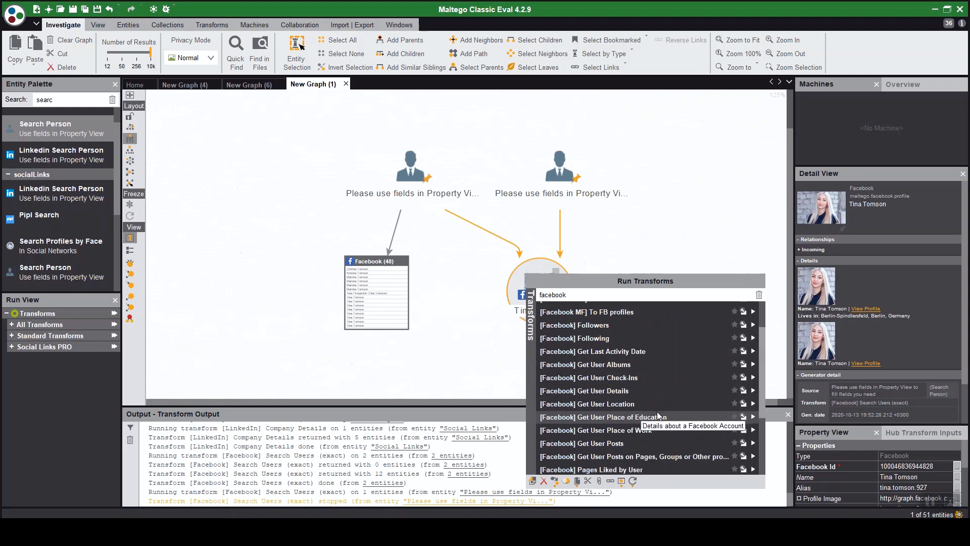
scroll("down", 3)
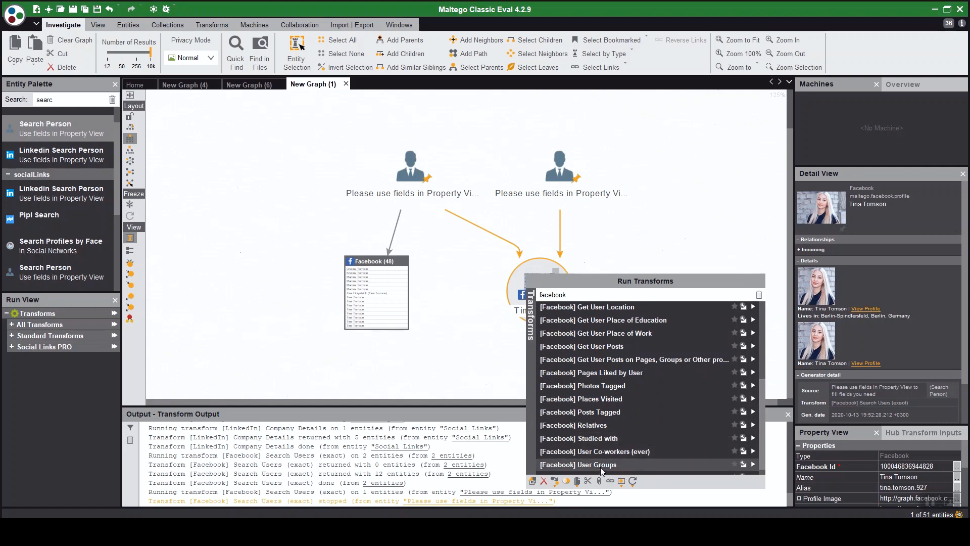
mouse_move(650, 463)
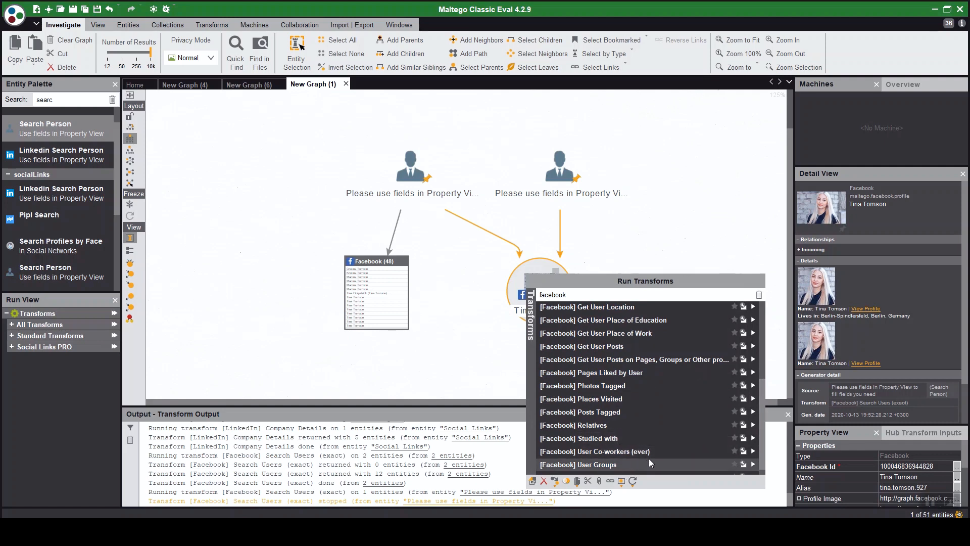
scroll("up", 3)
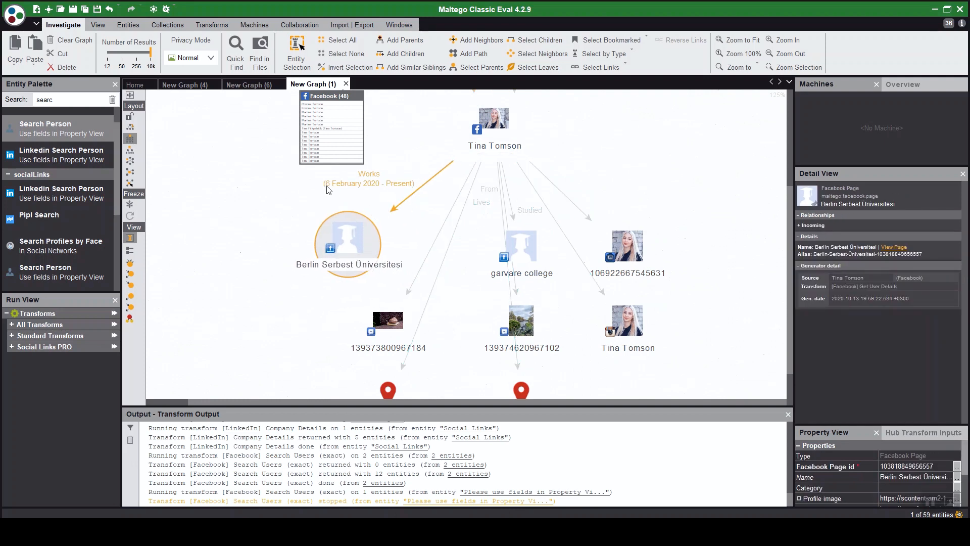
Inspect the Berlin Serbest Universitesi page, the linked Instagram profile and the numbered photo entity
left_click(522, 246)
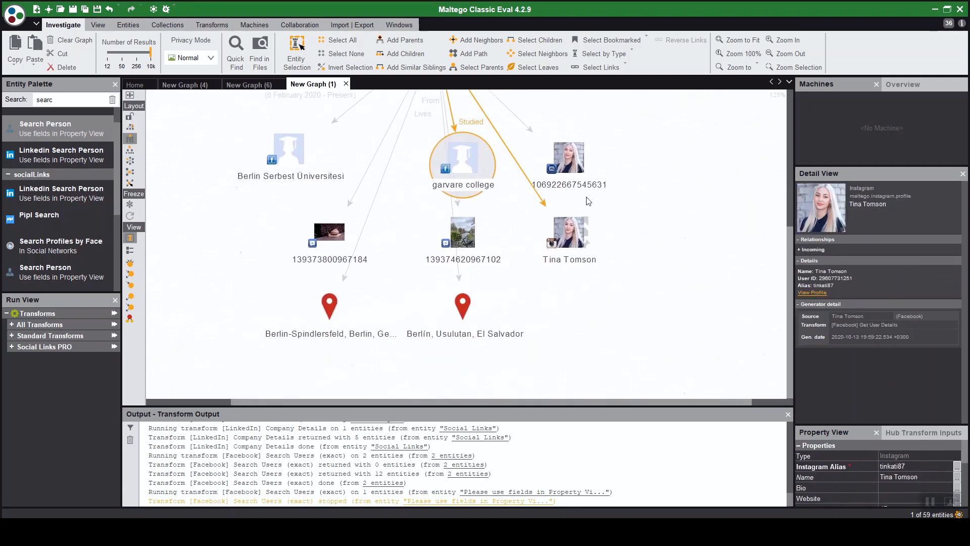
left_click(569, 232)
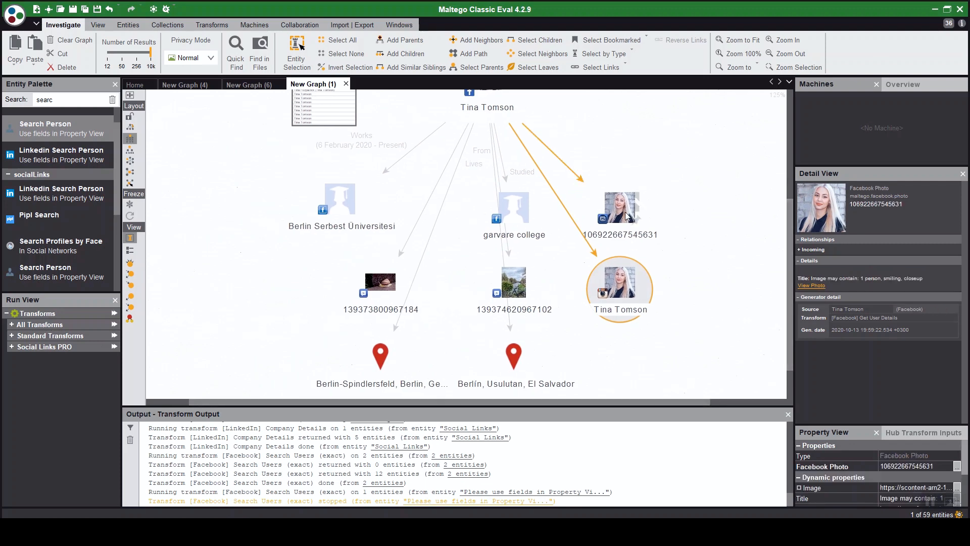
left_click(381, 282)
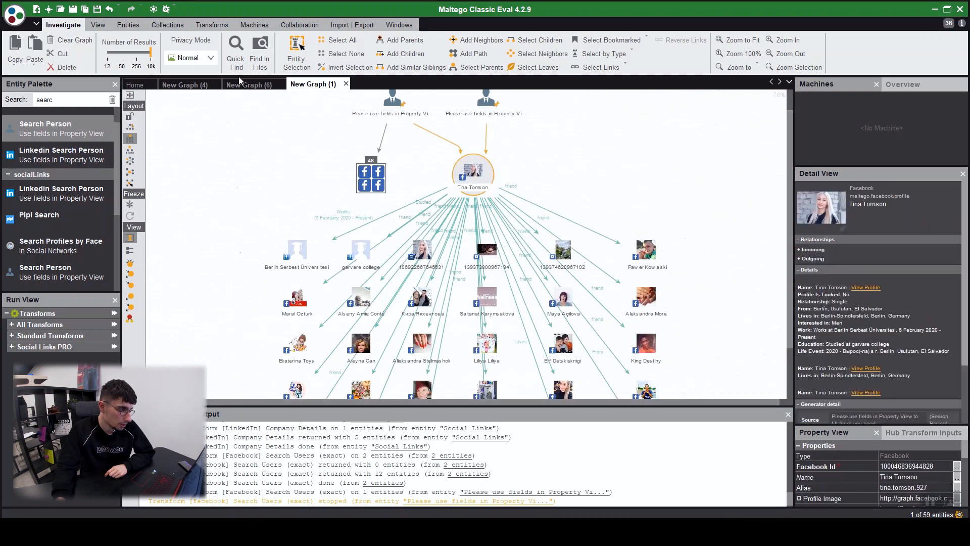
Collapse the friend profiles into one collection of 22 via the Collections settings
left_click(167, 24)
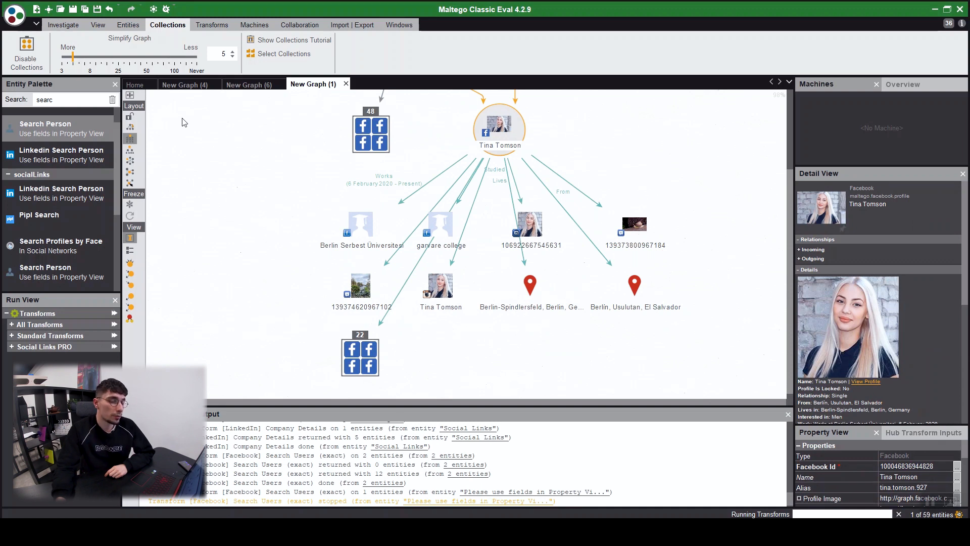
mouse_move(516, 360)
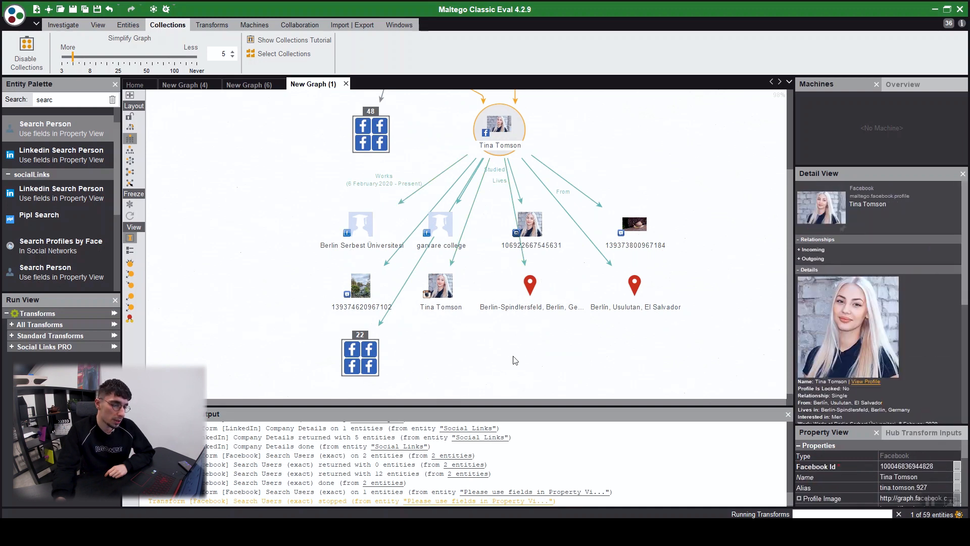
left_click(530, 225)
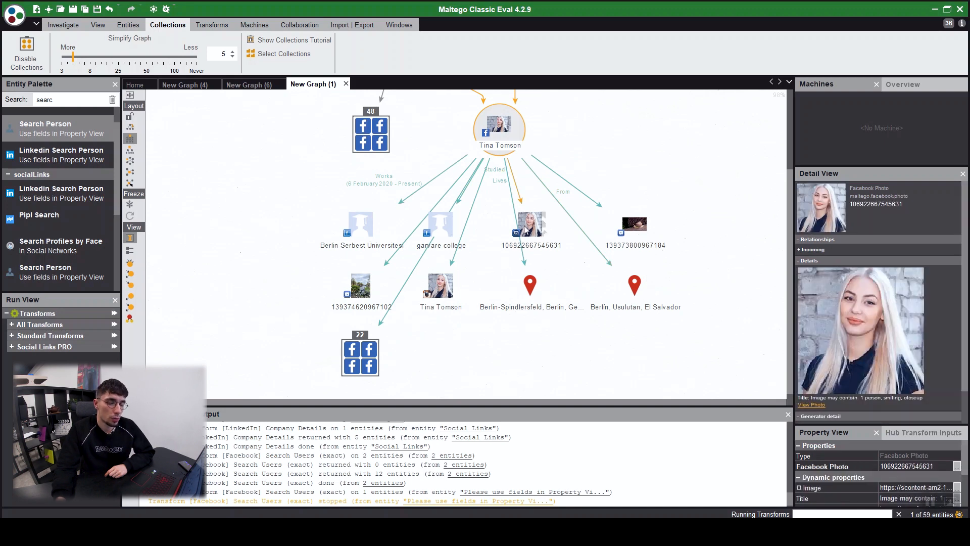
mouse_move(555, 254)
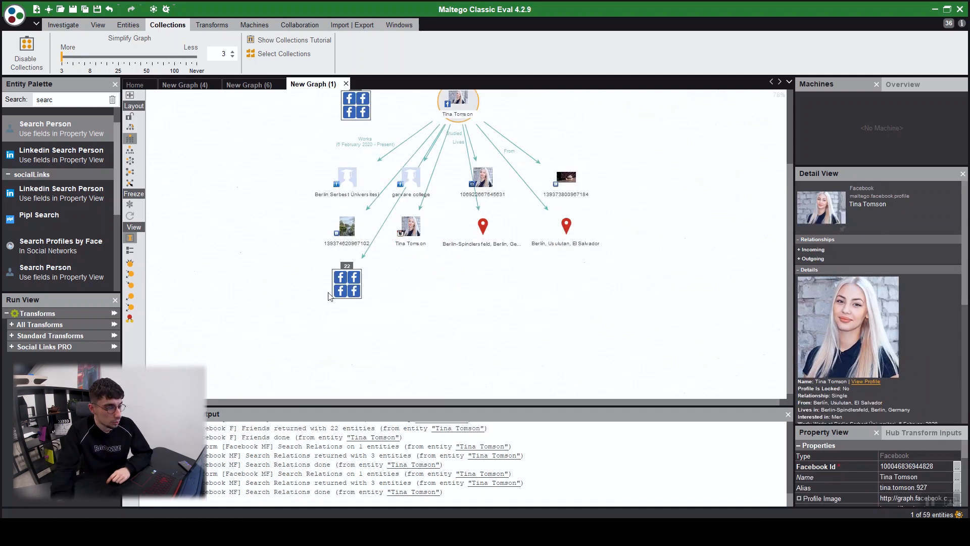
left_click_drag(79, 56, 106, 55)
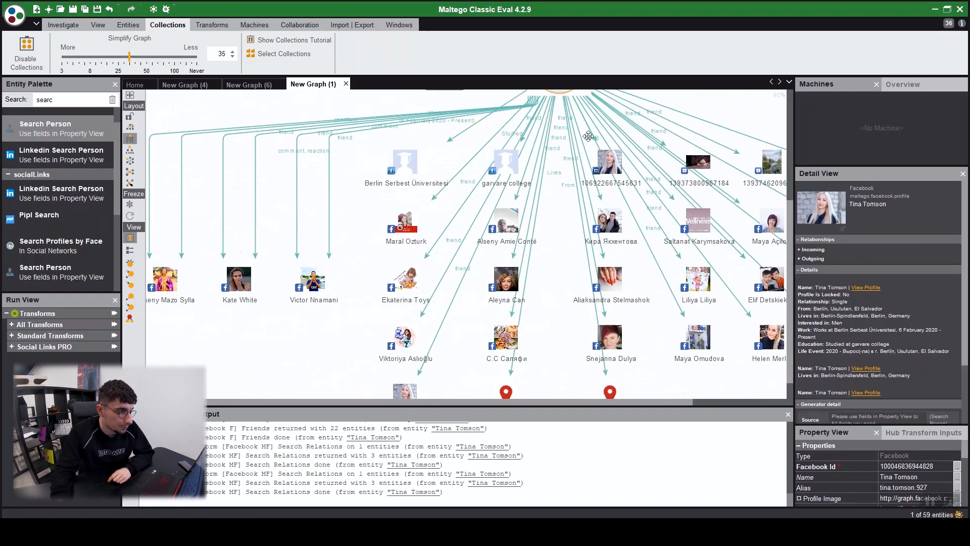
left_click(314, 279)
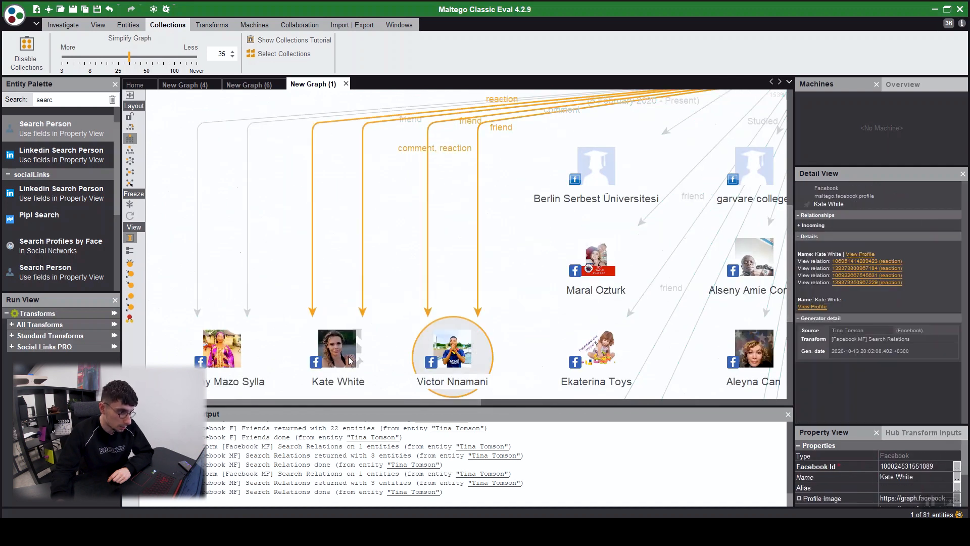
left_click(221, 348)
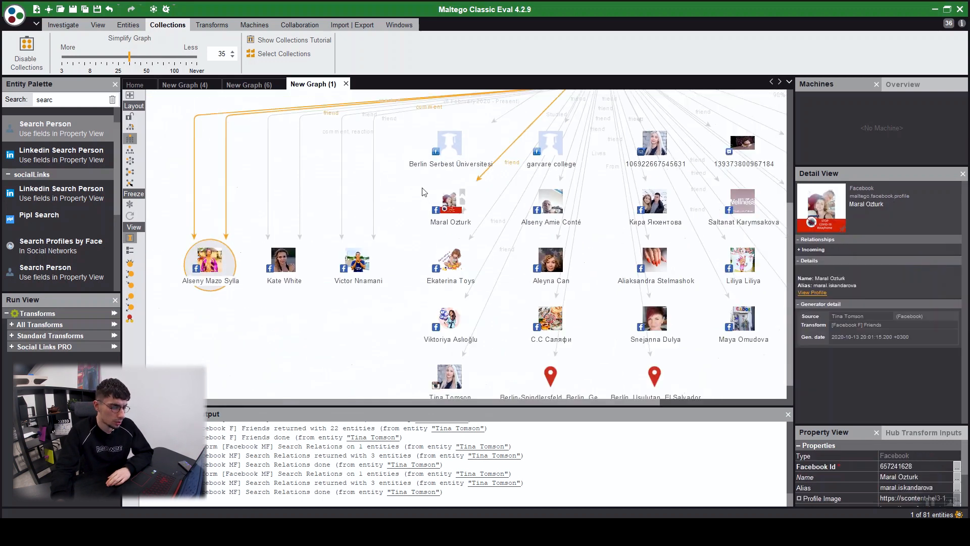
left_click(211, 256)
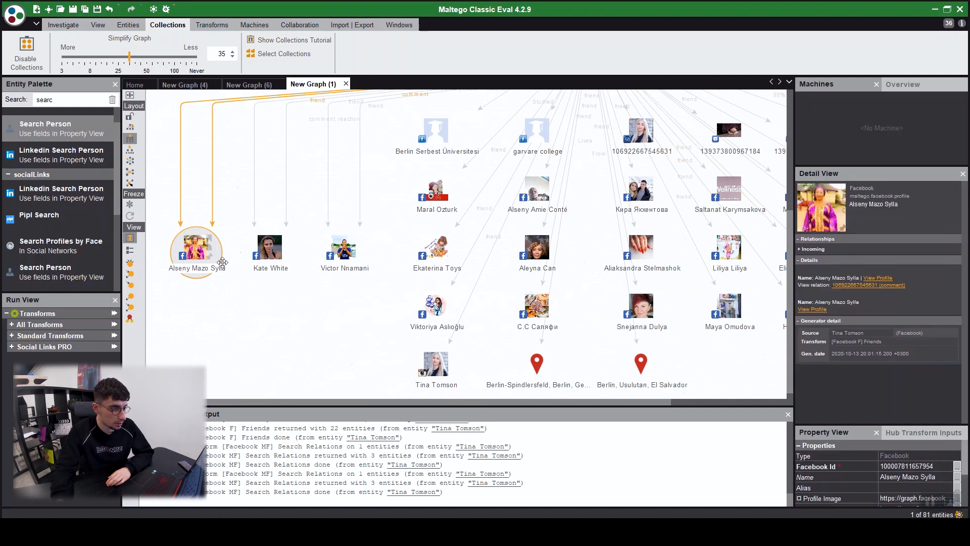
left_click(269, 245)
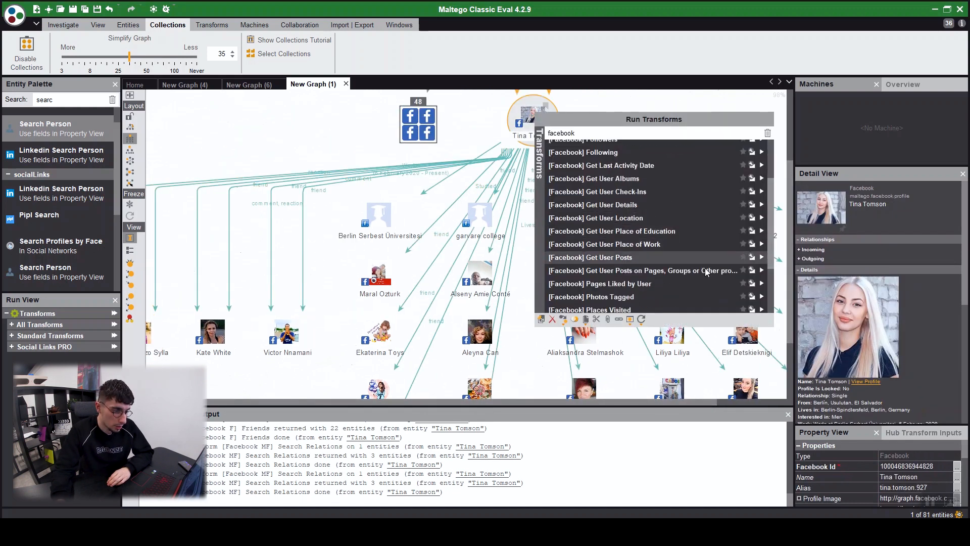
Select all six Facebook Post entities by type and run [Facebook] Get Post Author on them
scroll("down", 3)
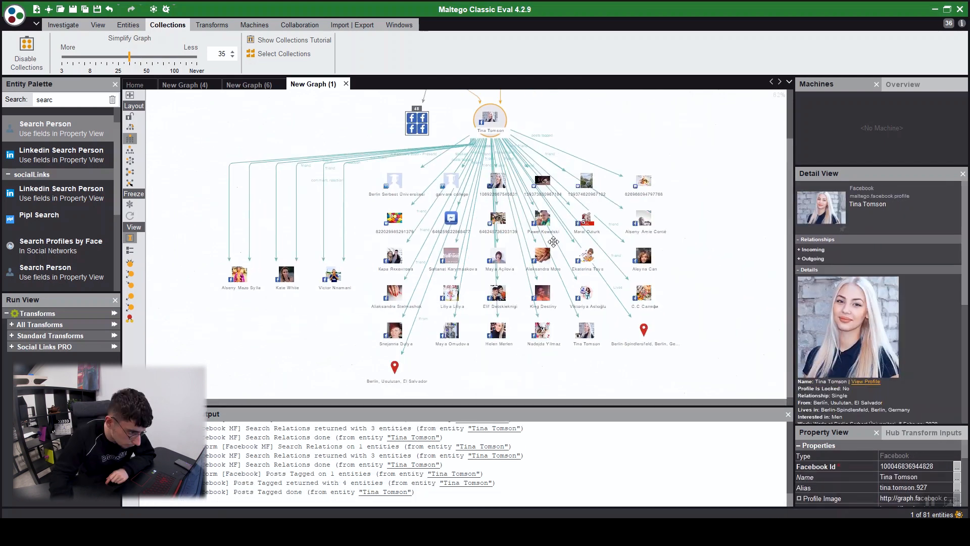
mouse_move(365, 50)
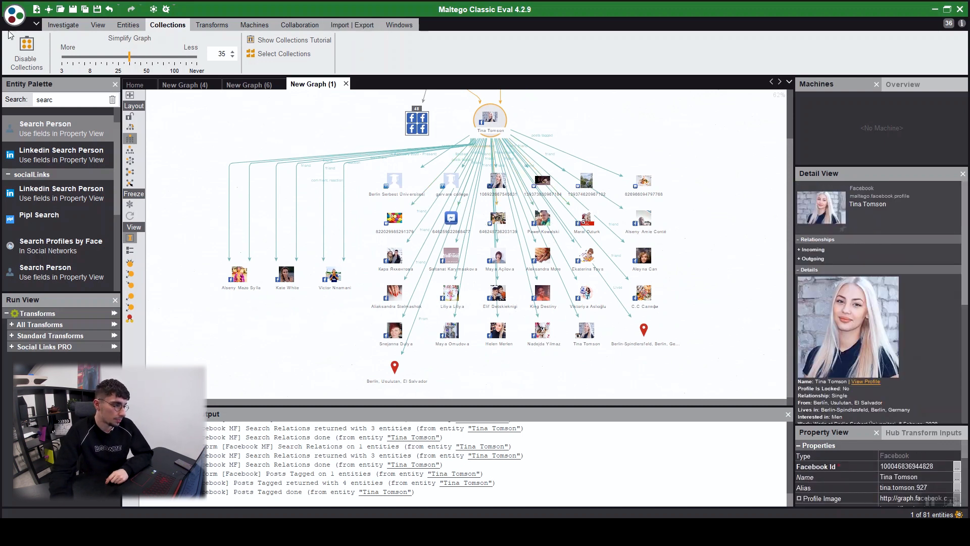
left_click(63, 25)
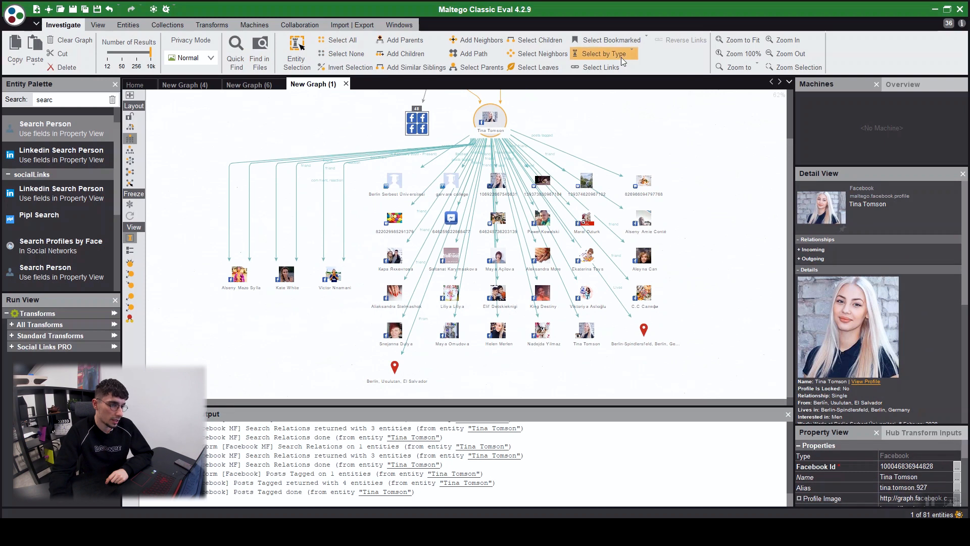
left_click(599, 54)
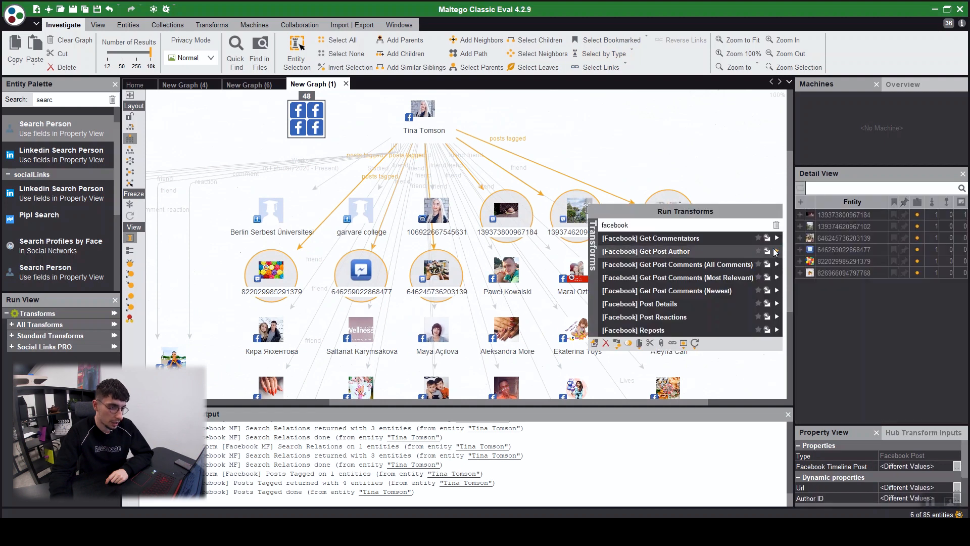
left_click(646, 251)
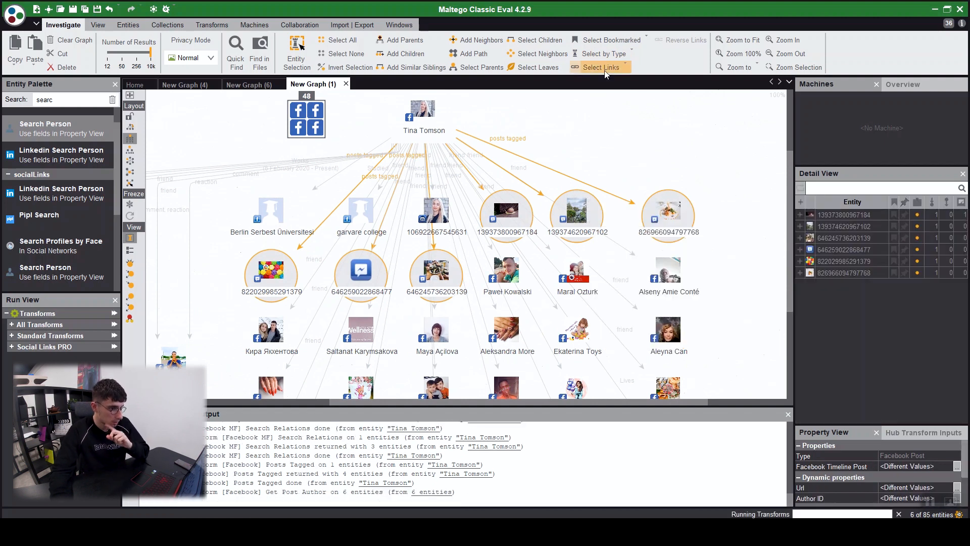
left_click(668, 214)
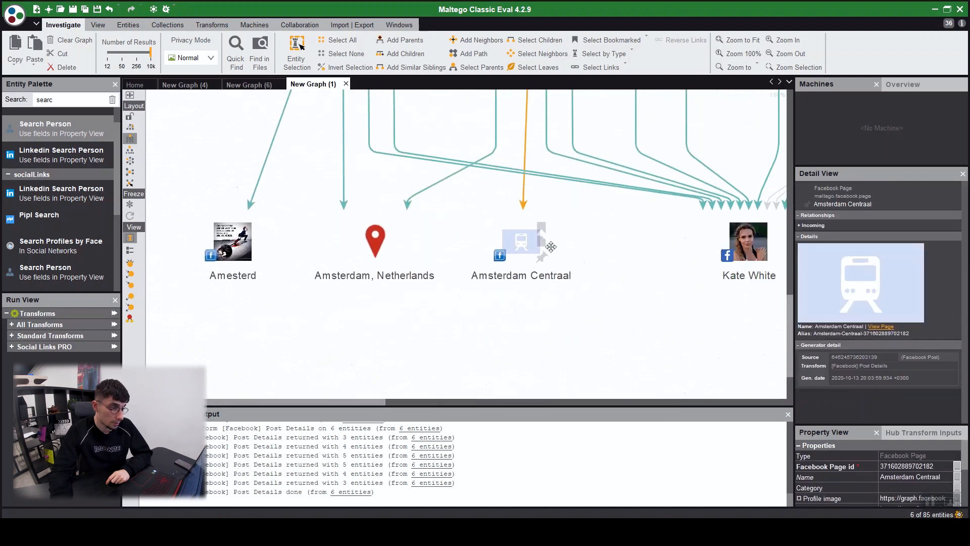
Inspect the Amsterdam Centraal page entity among the new Amsterdam-area leaf nodes
left_click(521, 242)
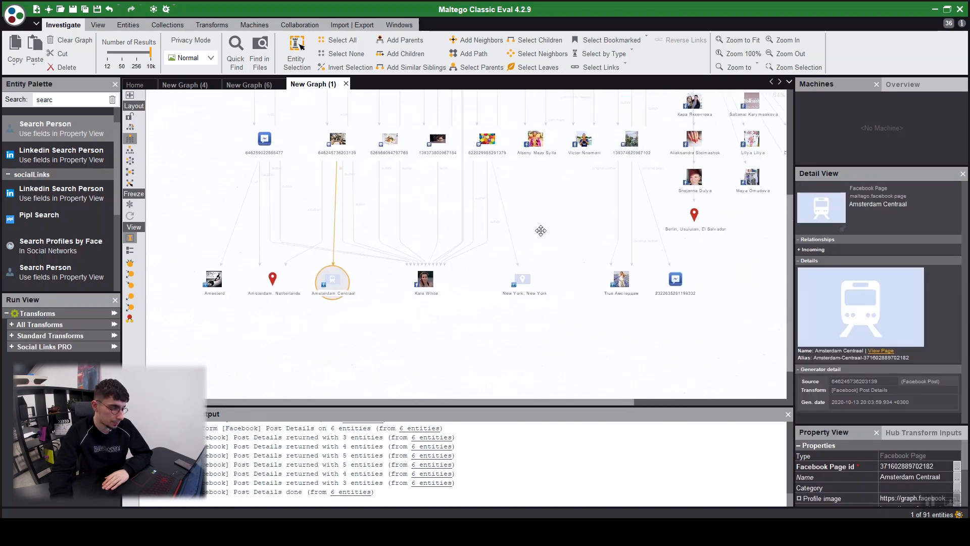
scroll("down", 3)
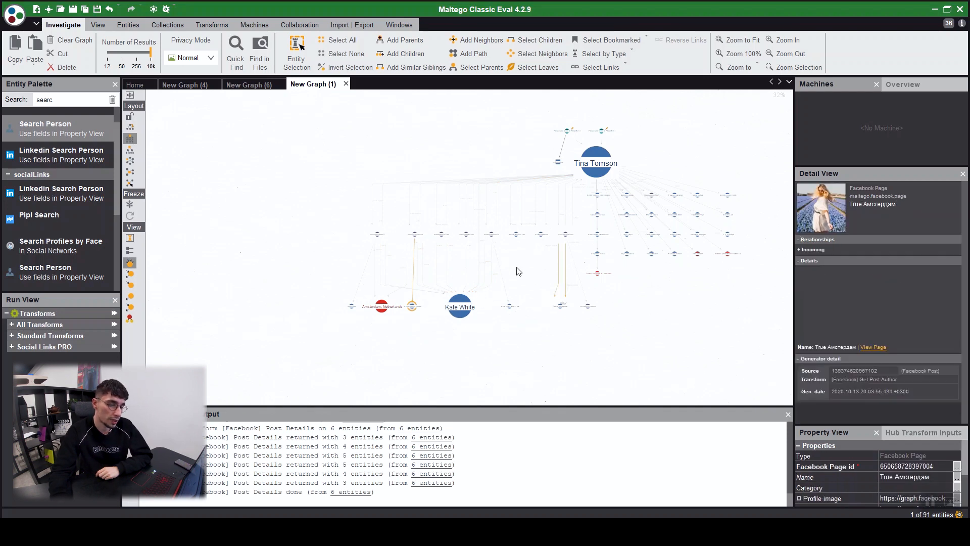
left_click(560, 306)
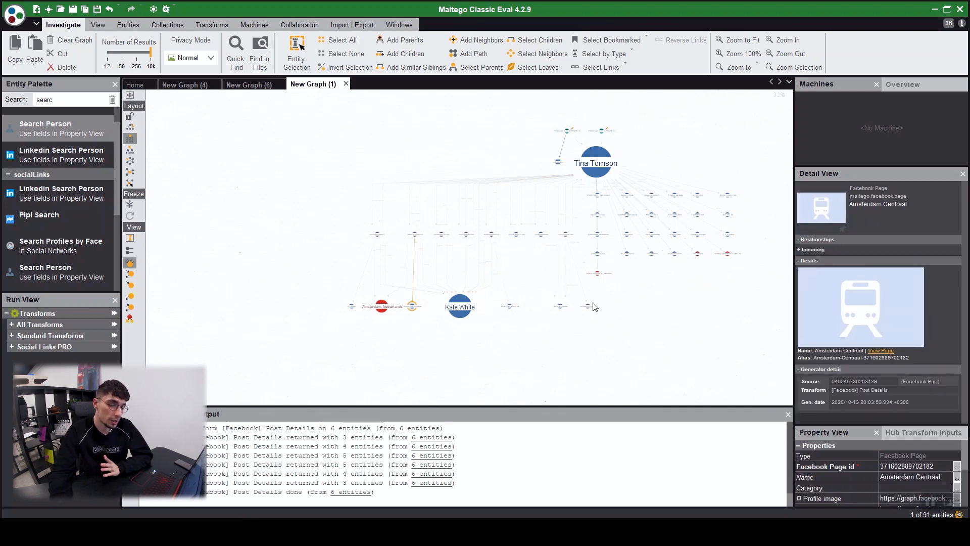